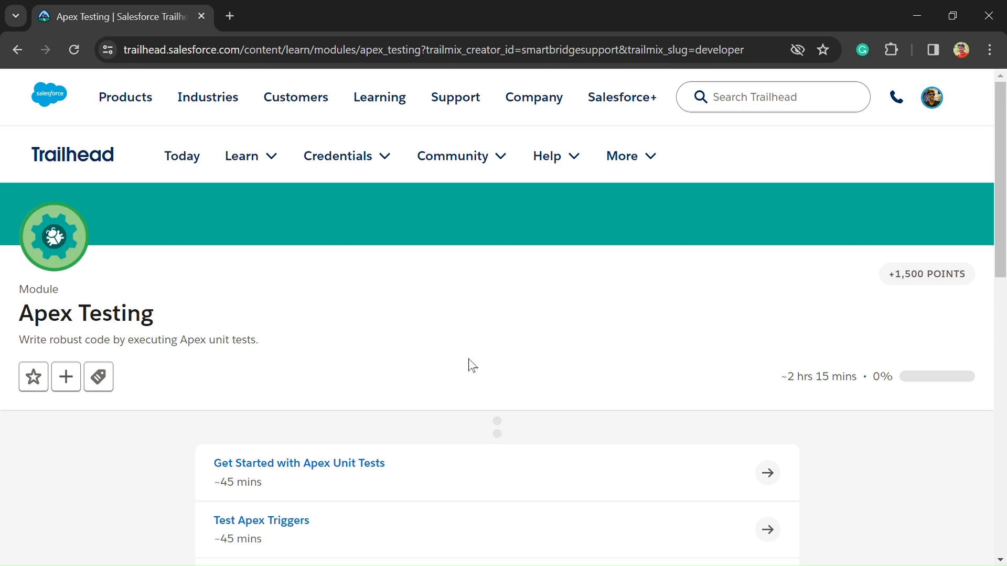
Open the 'Get Started with Apex Unit Tests' unit and read through its content
{"action": "scroll", "scroll_direction": "down", "scroll_amount": 3}
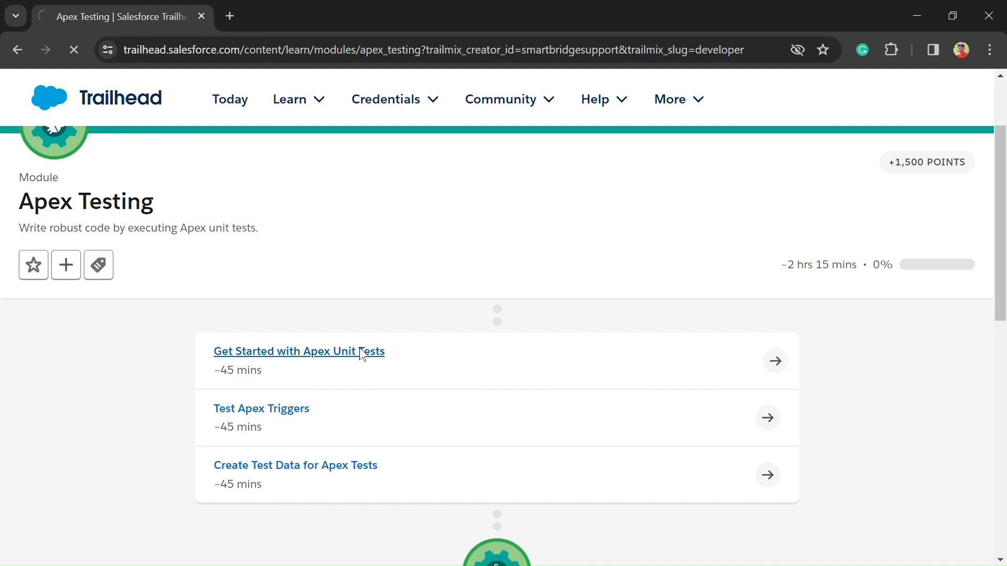
{"action": "left_click", "coordinate": [298, 351]}
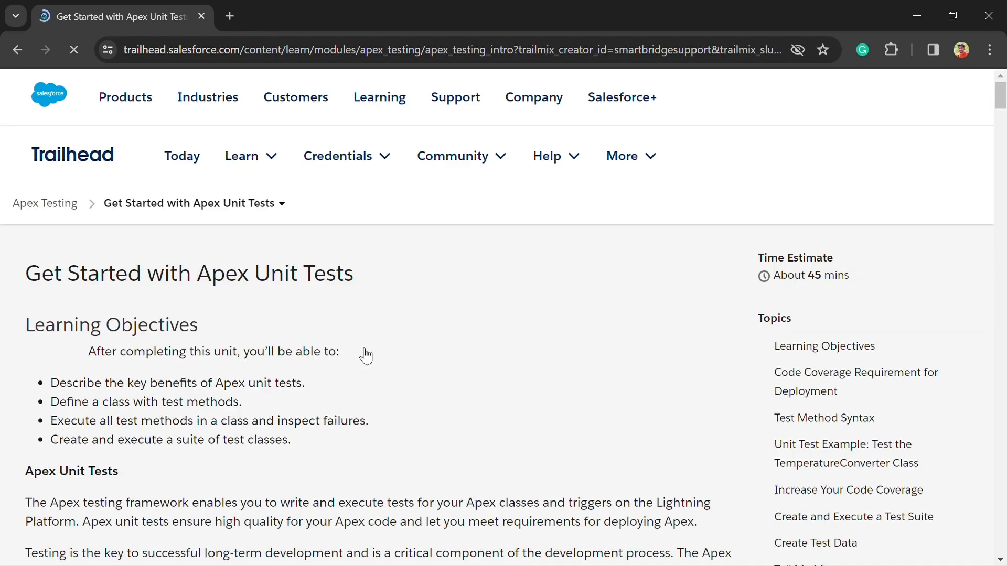
{"action": "scroll", "scroll_direction": "down", "scroll_amount": 3}
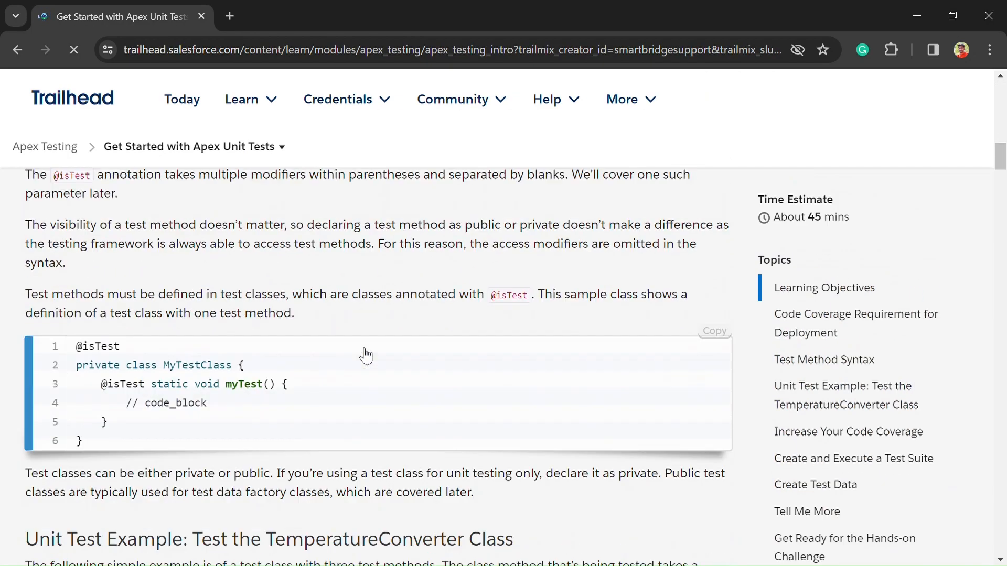
{"action": "scroll", "scroll_direction": "down", "scroll_amount": 3}
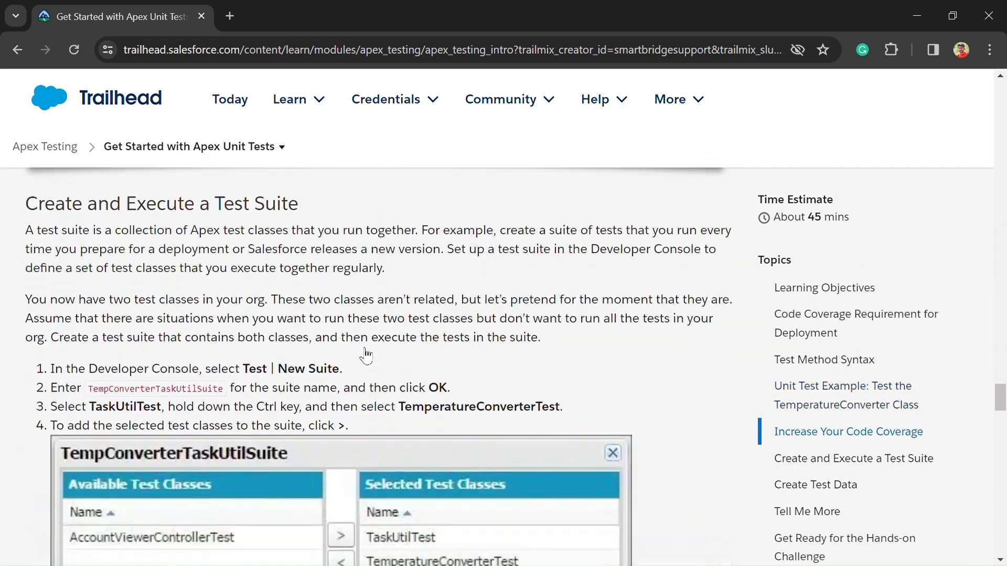
{"action": "scroll", "scroll_direction": "down", "scroll_amount": 3}
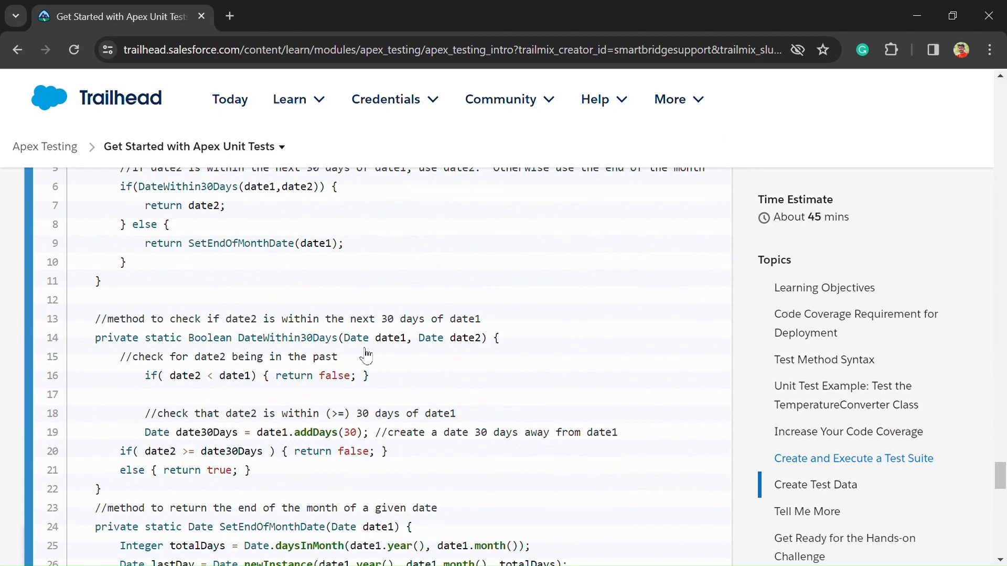
{"action": "scroll", "scroll_direction": "down", "scroll_amount": 3}
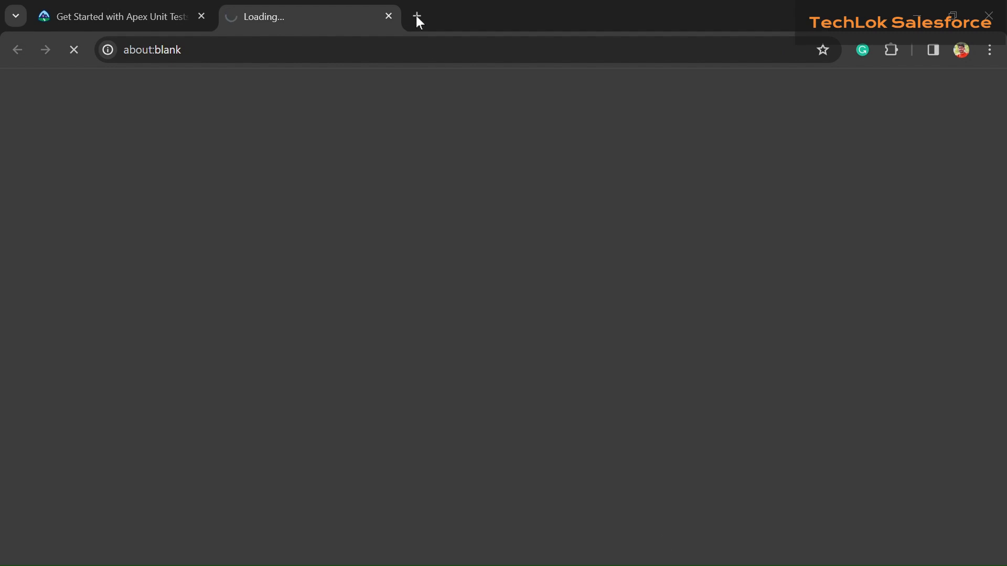
Review the VerifyDate hands-on challenge requirements, then switch to the Salesforce org tab
{"action": "left_click", "coordinate": [116, 17]}
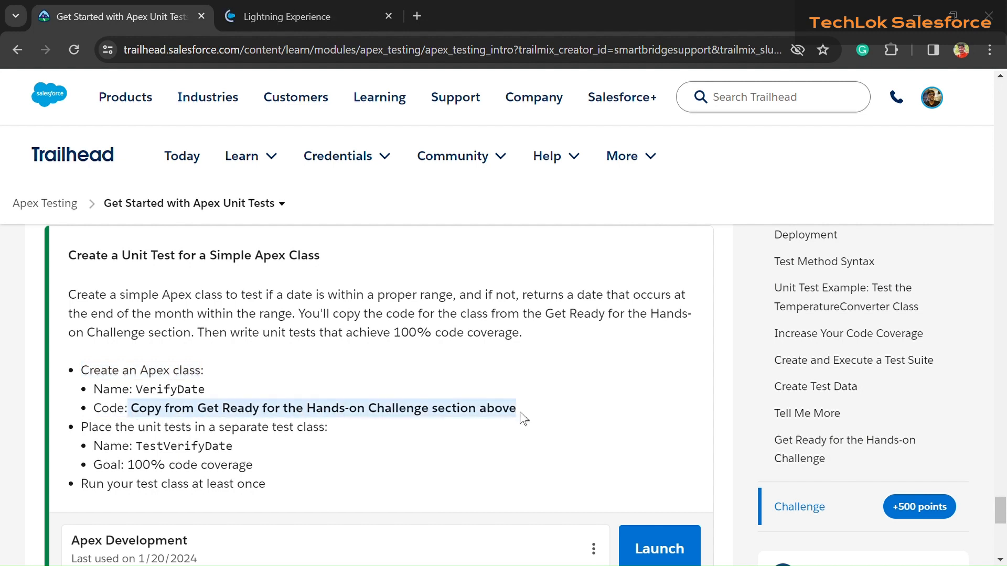
{"action": "scroll", "scroll_direction": "down", "scroll_amount": 3}
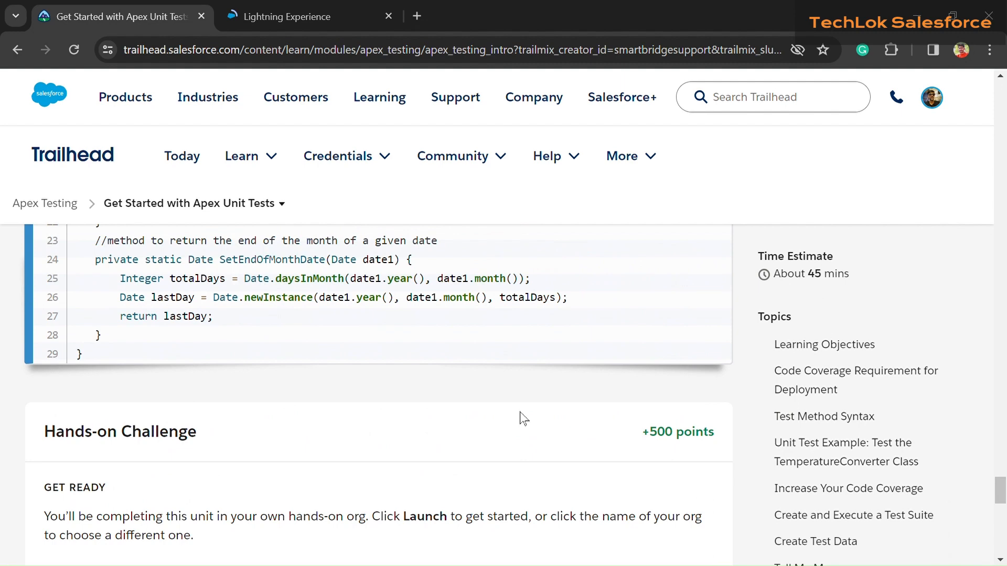
{"action": "left_click", "coordinate": [298, 16]}
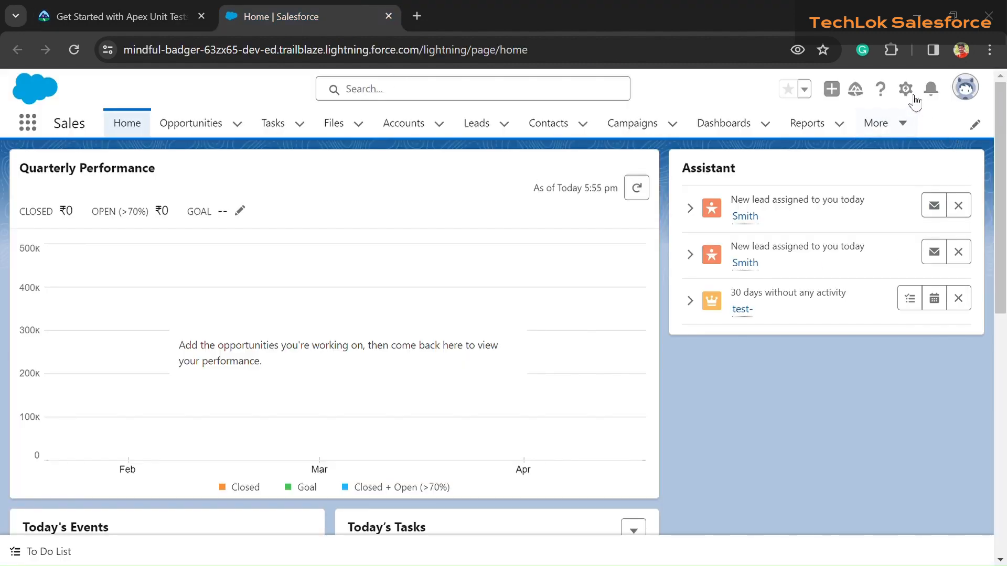
Launch the Developer Console from the Setup gear menu
{"action": "left_click", "coordinate": [906, 88]}
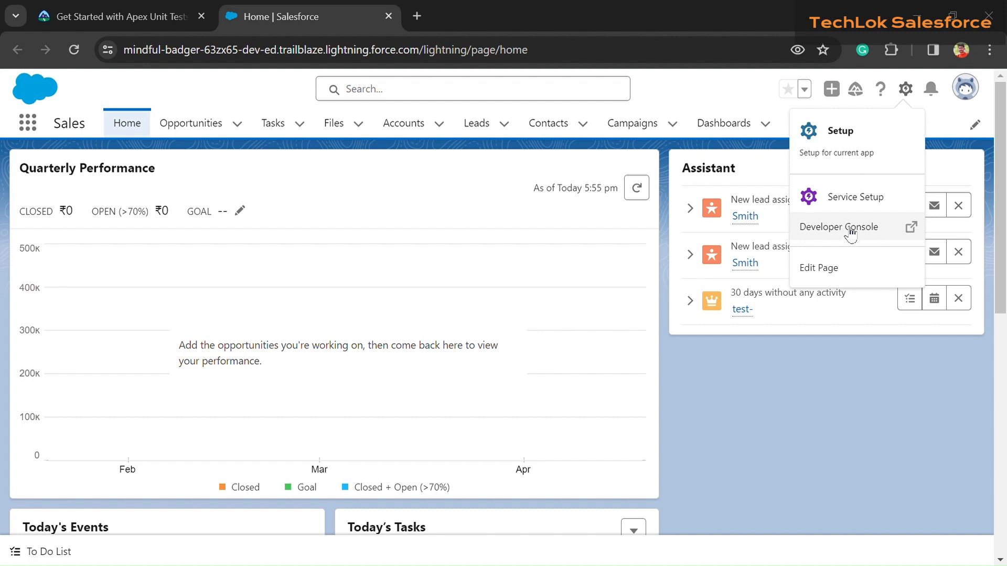
{"action": "left_click", "coordinate": [839, 227]}
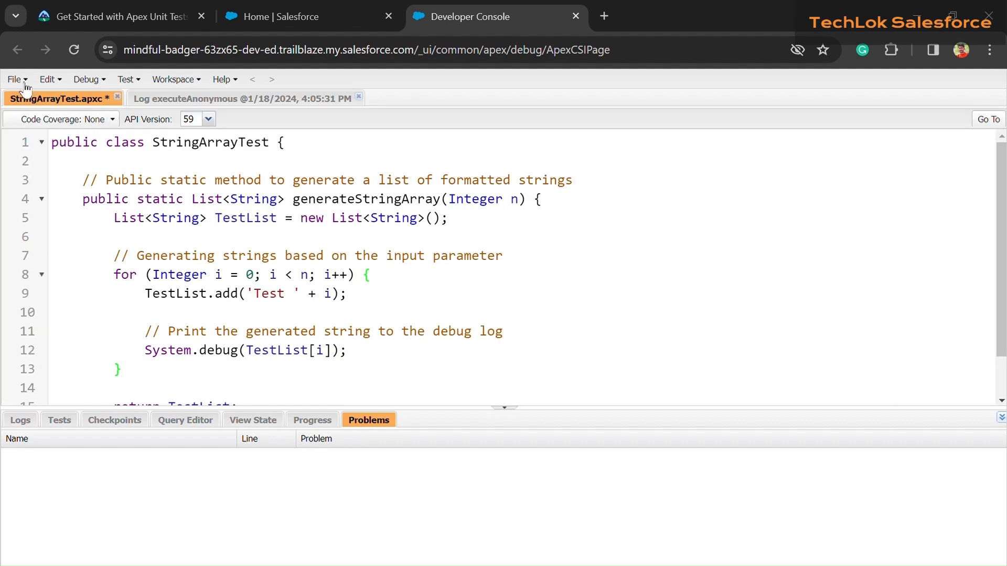
Create a new Apex class named VerifyDate and copy its sample code from Trailhead
{"action": "left_click", "coordinate": [15, 80]}
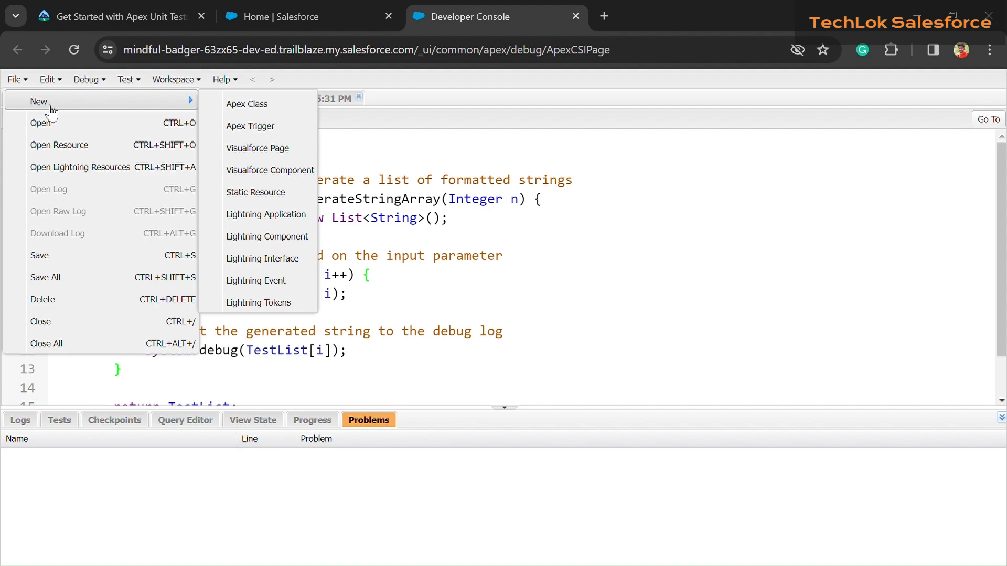
{"action": "left_click", "coordinate": [247, 103]}
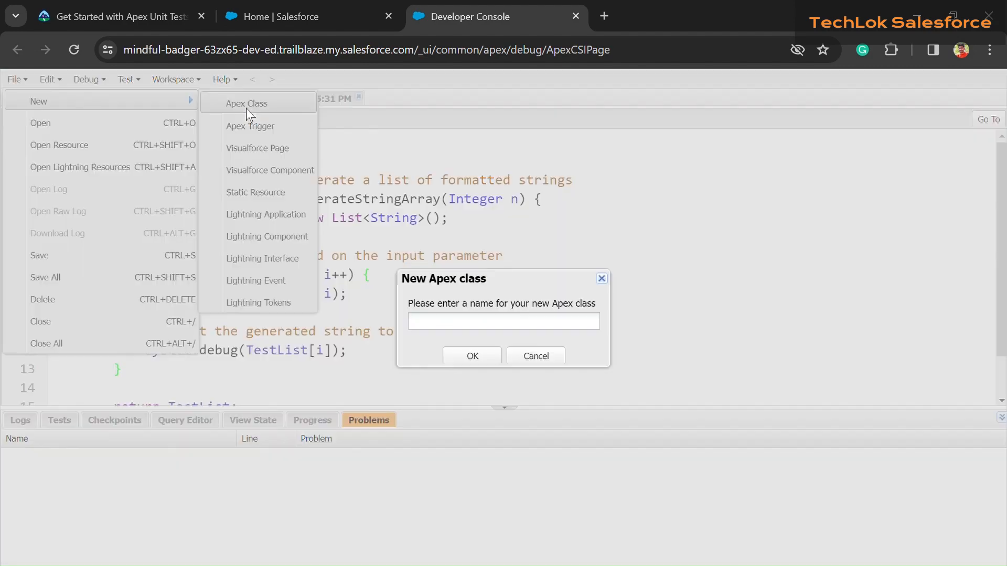
{"action": "left_click", "coordinate": [105, 16]}
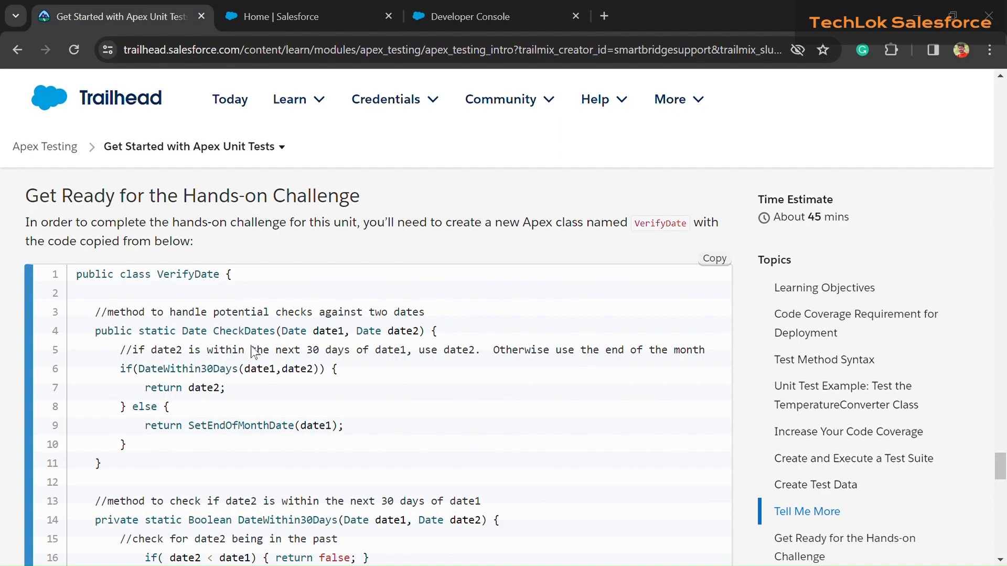
{"action": "scroll", "scroll_direction": "down", "scroll_amount": 3}
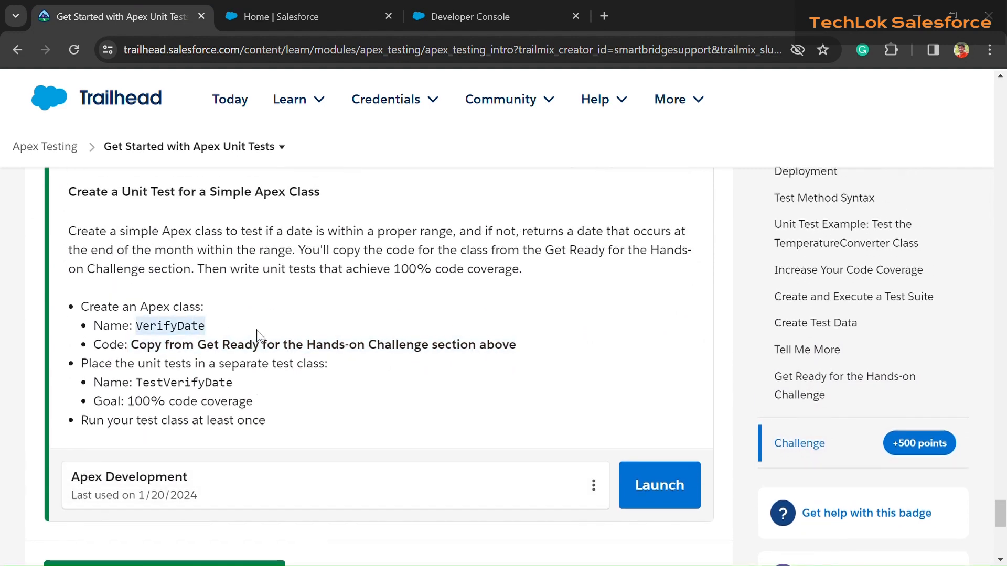
{"action": "left_click", "coordinate": [469, 17]}
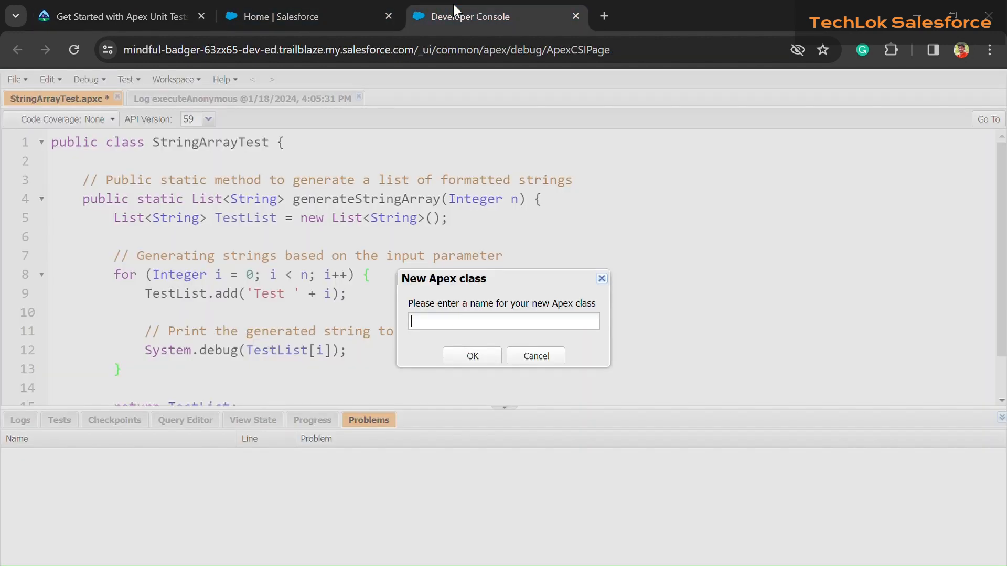
{"action": "type", "text": "VerifyDate"}
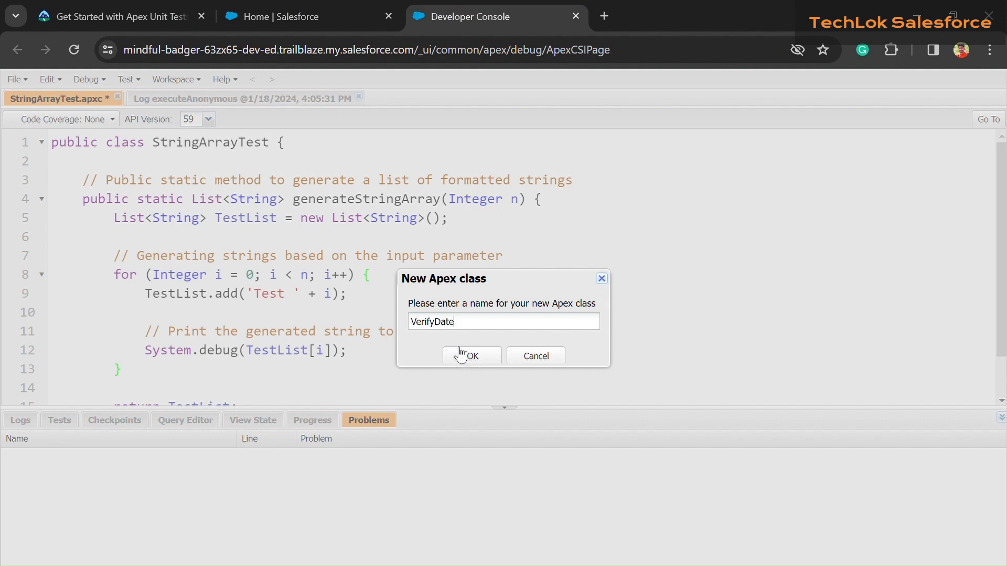
{"action": "left_click", "coordinate": [472, 356]}
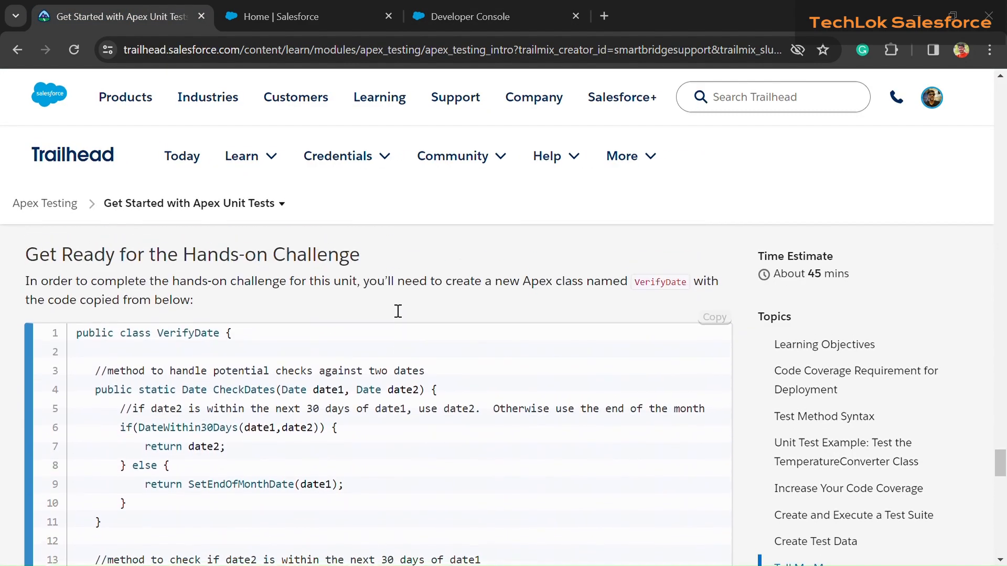
{"action": "left_click", "coordinate": [714, 318]}
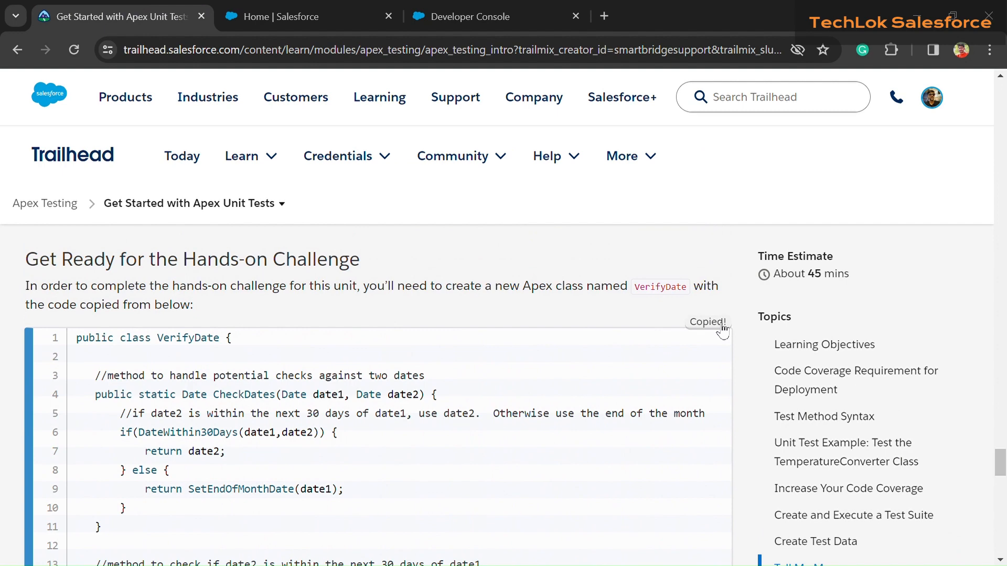
Replace the VerifyDate class body with the copied challenge code and return to Trailhead
{"action": "left_click", "coordinate": [473, 17]}
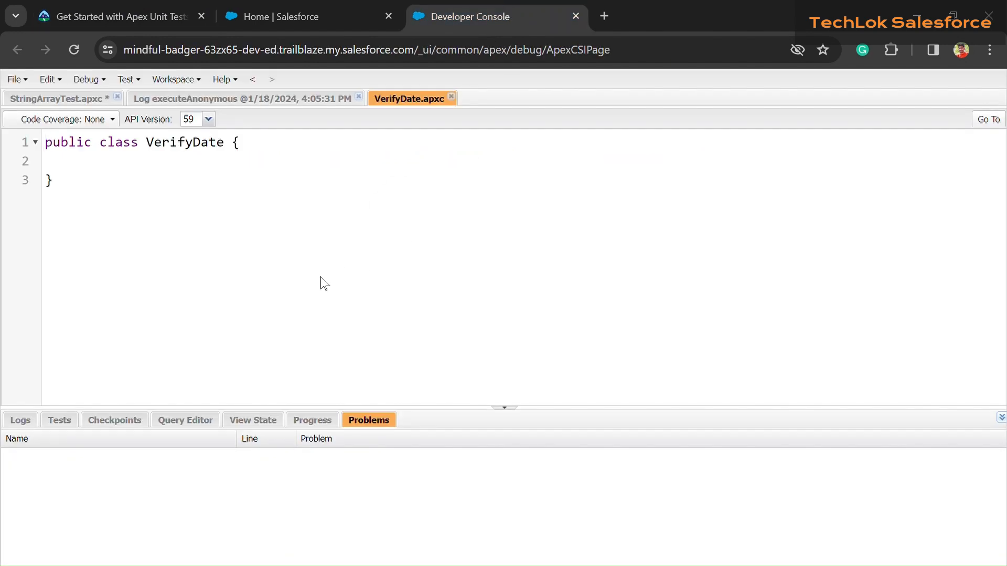
{"action": "key", "text": "Ctrl+a"}
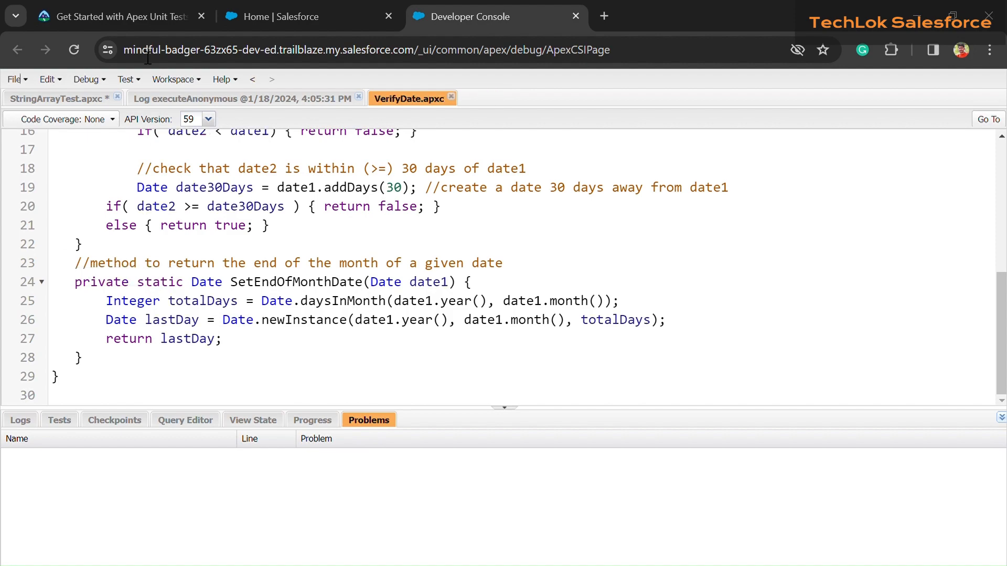
{"action": "left_click", "coordinate": [116, 17]}
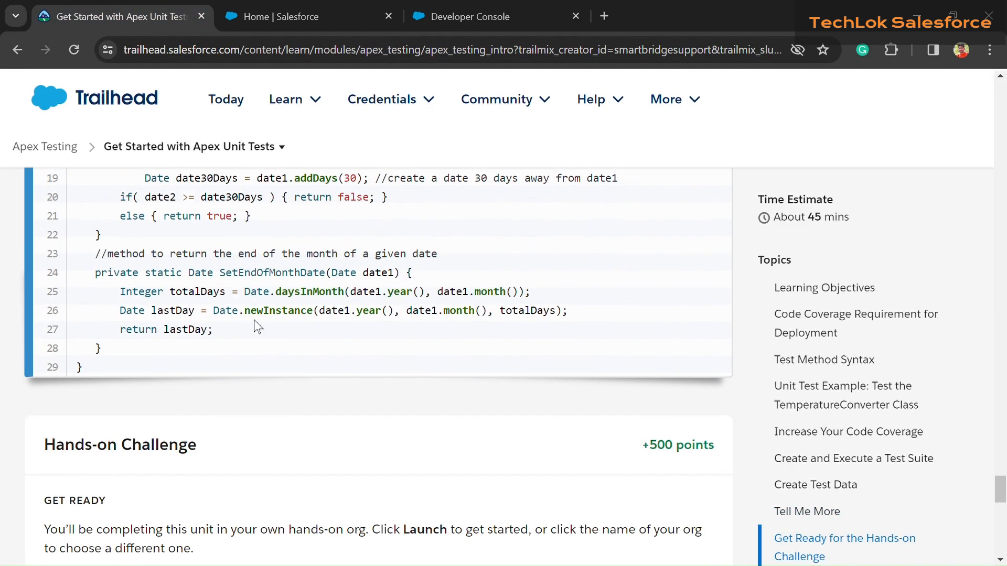
Start a new Apex class in Developer Console named TestVerifyDate, taken from the challenge
{"action": "scroll", "scroll_direction": "down", "scroll_amount": 3}
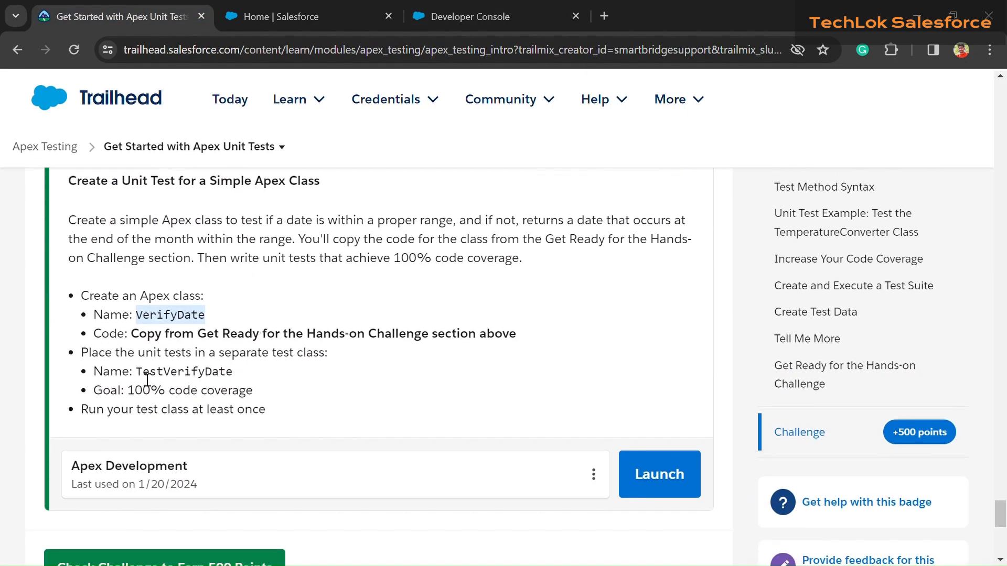
{"action": "double_click", "coordinate": [182, 371]}
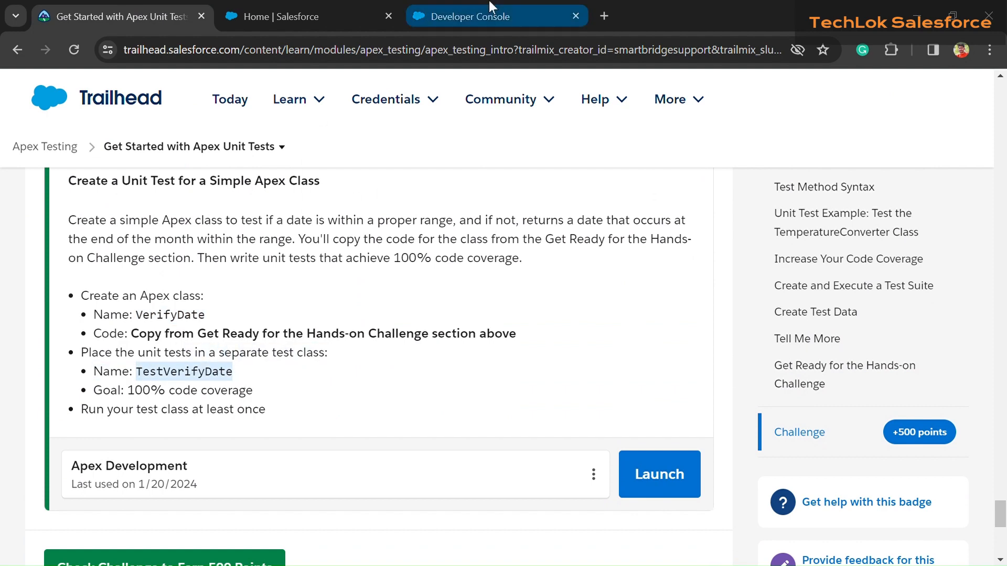
{"action": "left_click", "coordinate": [472, 15]}
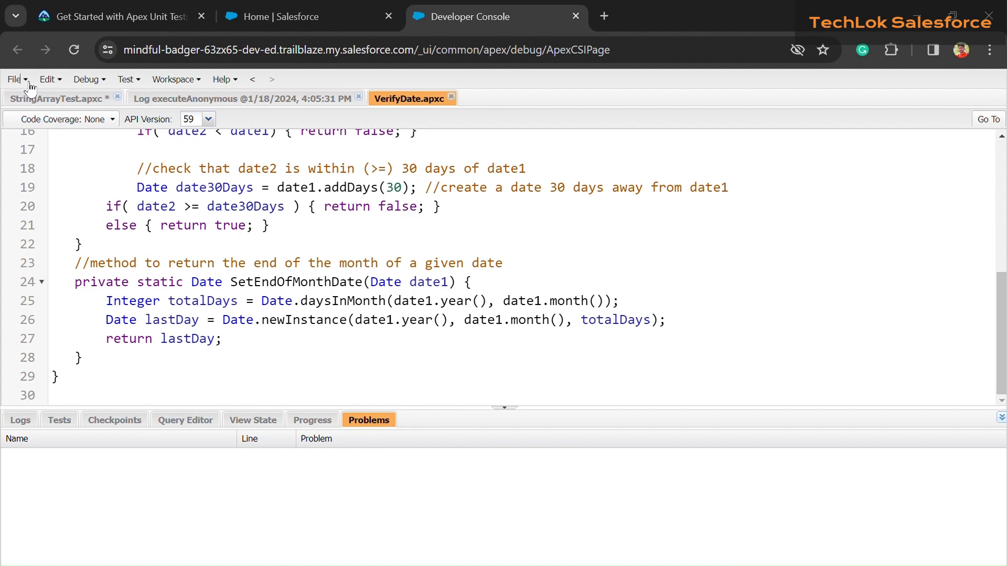
{"action": "left_click", "coordinate": [14, 80]}
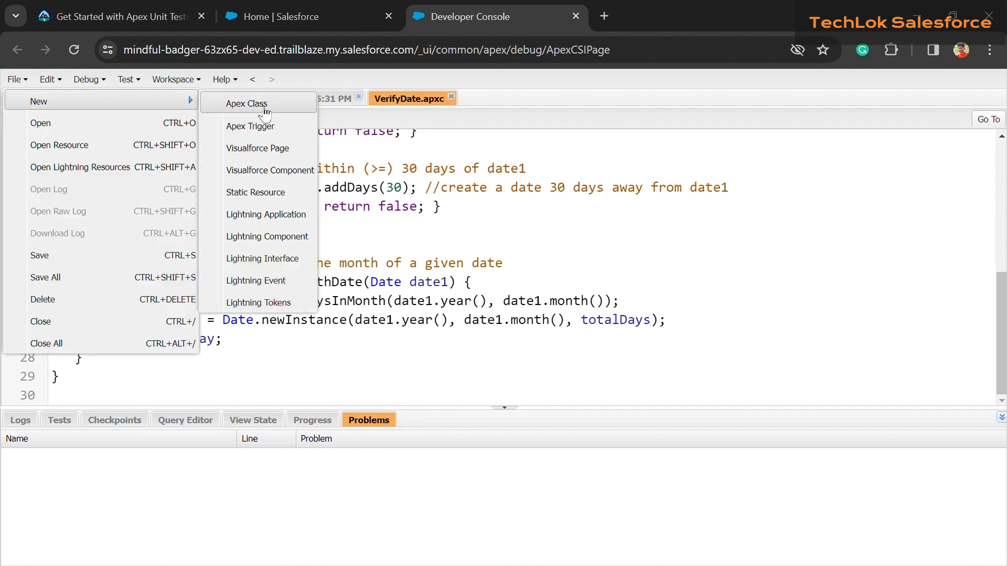
{"action": "left_click", "coordinate": [247, 103]}
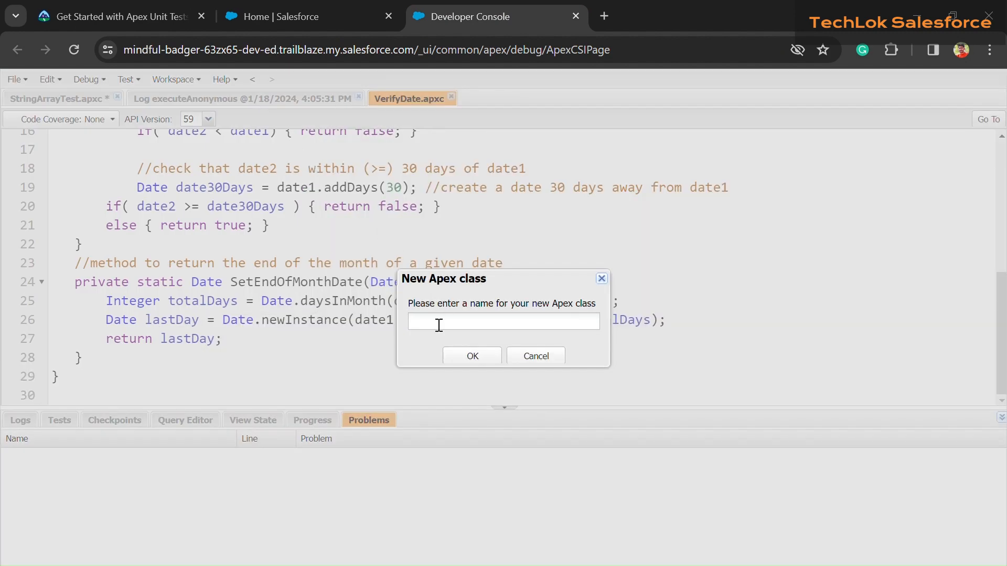
{"action": "type", "text": "TestVerifyDate"}
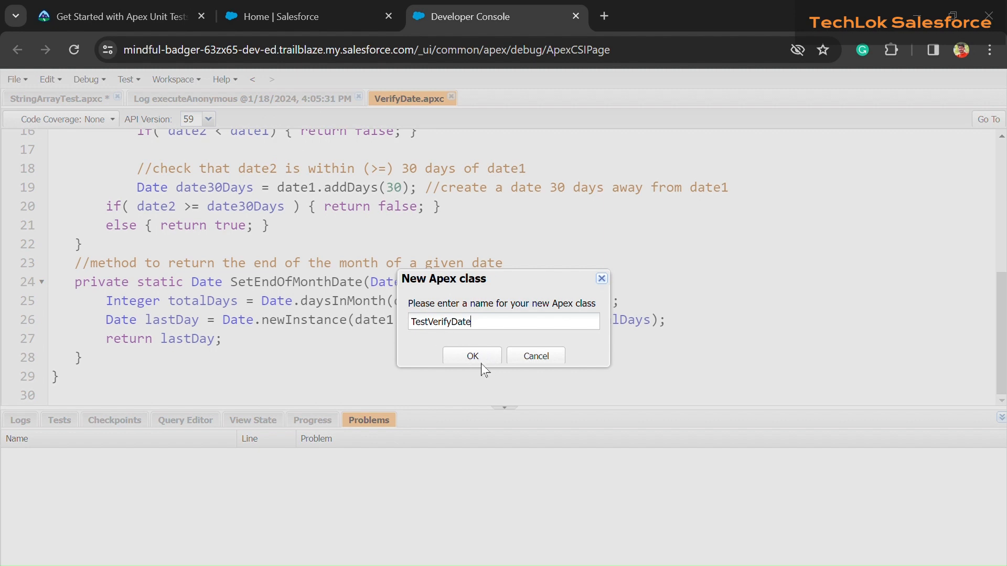
{"action": "left_click", "coordinate": [472, 357]}
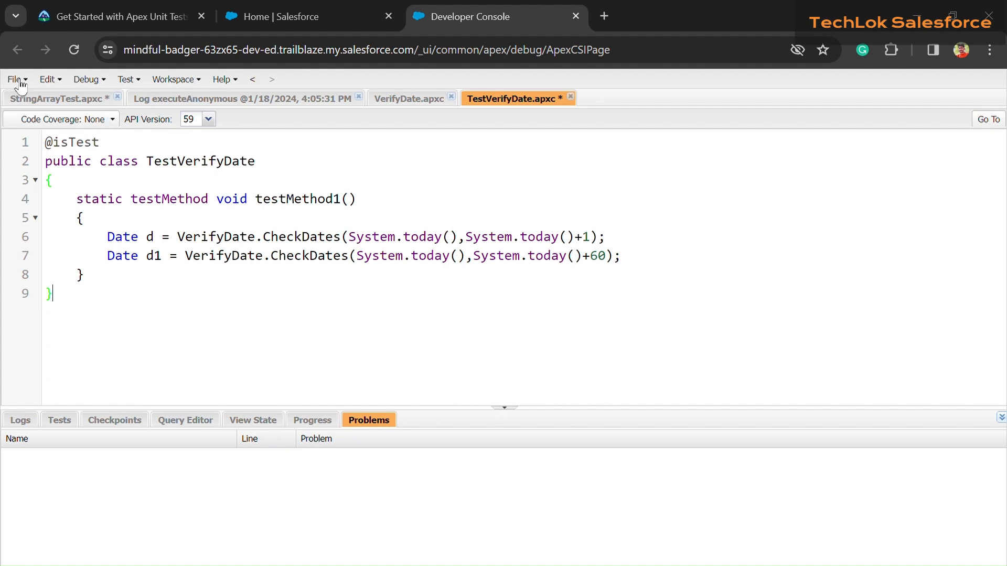
{"action": "key", "text": "Ctrl+s"}
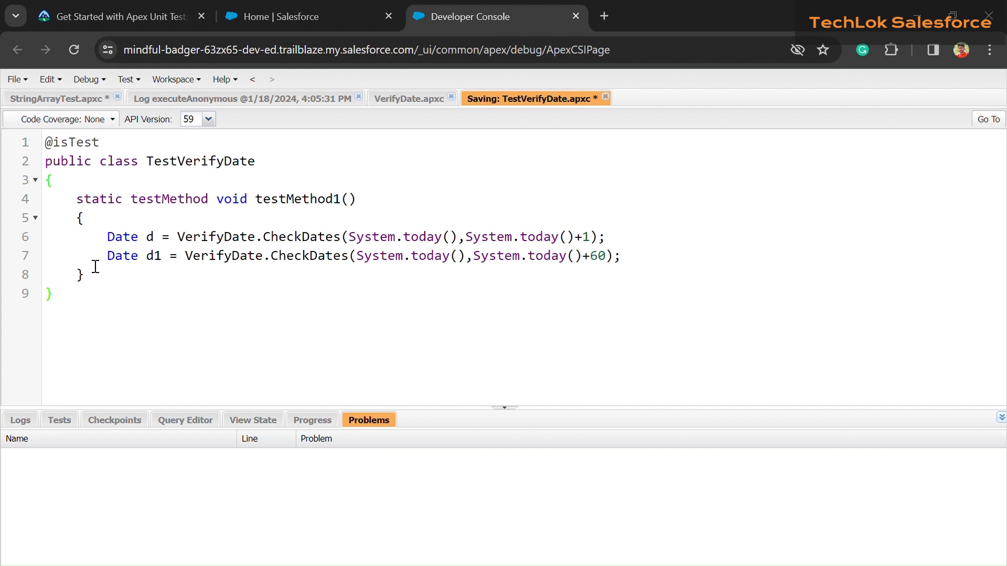
{"action": "key", "text": "Ctrl+s"}
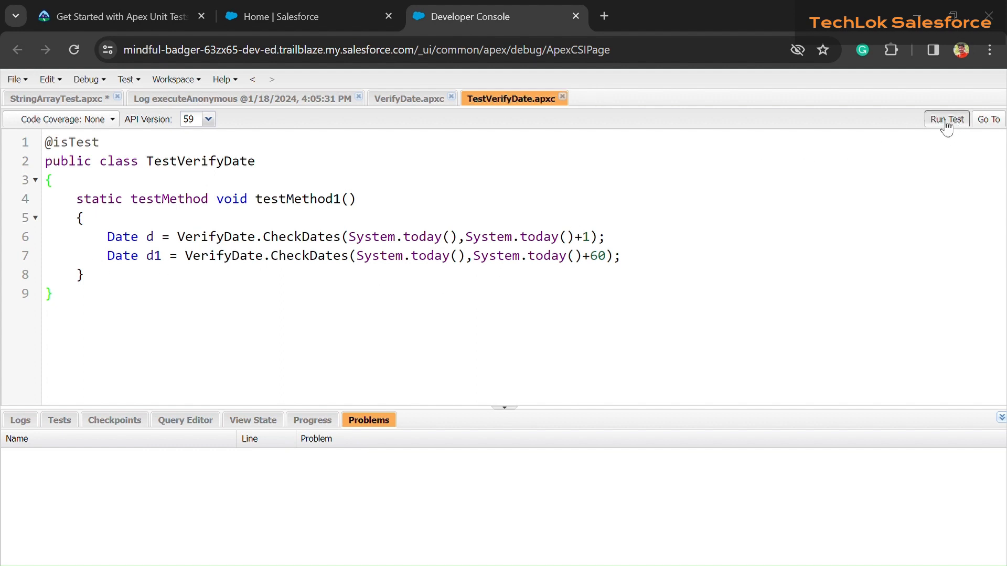
Run the TestVerifyDate tests, confirm Success in the Logs, and return to Trailhead
{"action": "left_click", "coordinate": [947, 119]}
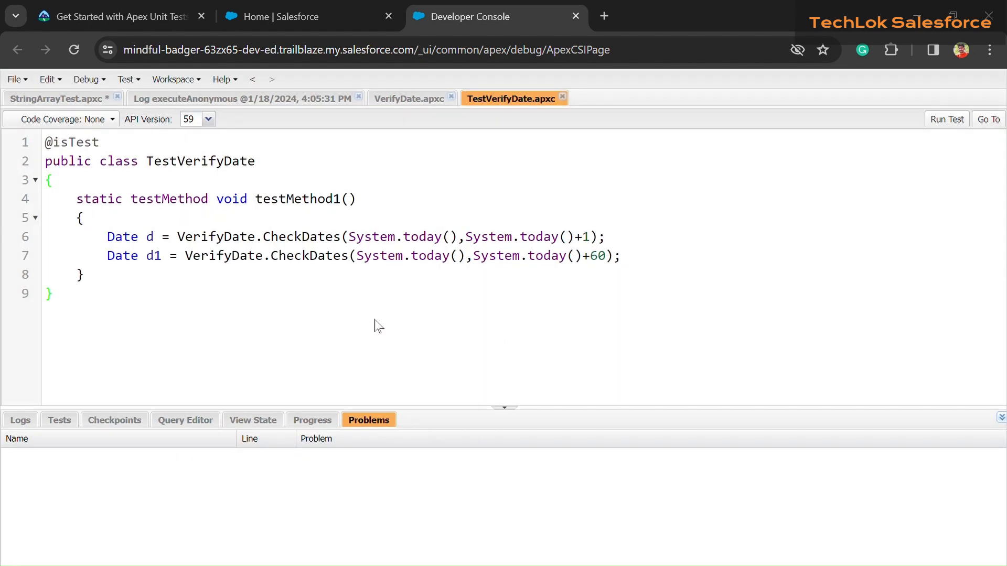
{"action": "left_click", "coordinate": [20, 419]}
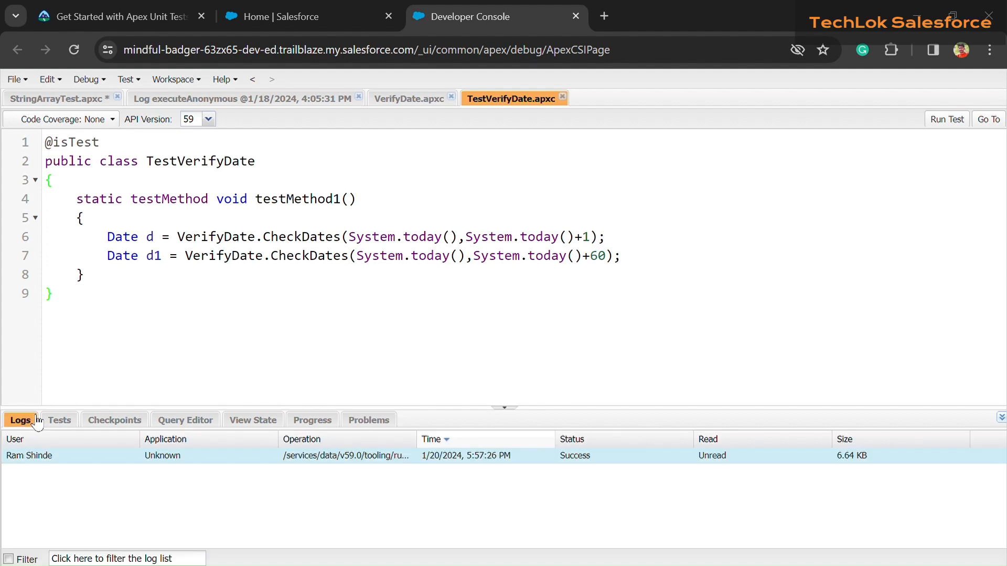
{"action": "mouse_move", "coordinate": [709, 462]}
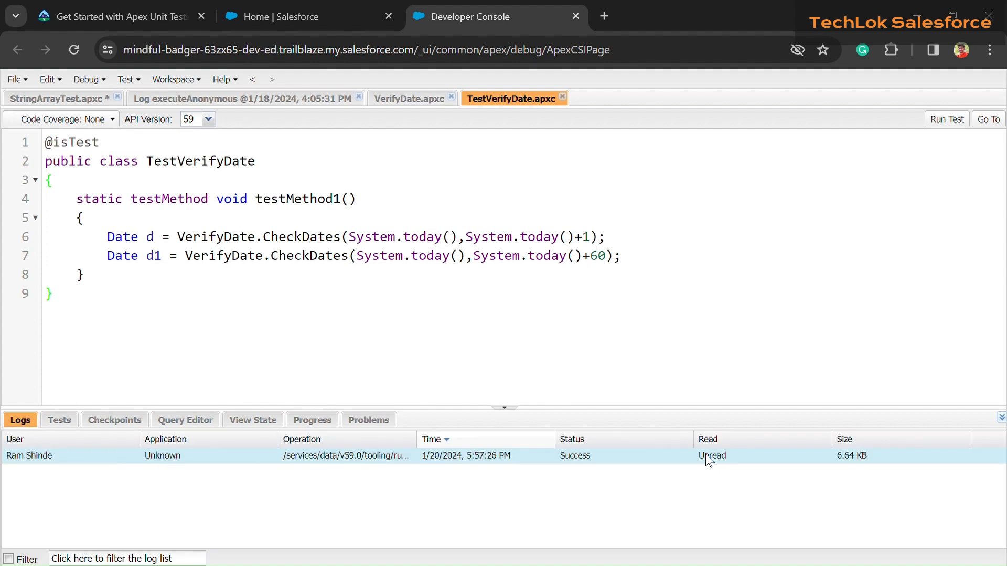
{"action": "left_click", "coordinate": [105, 17]}
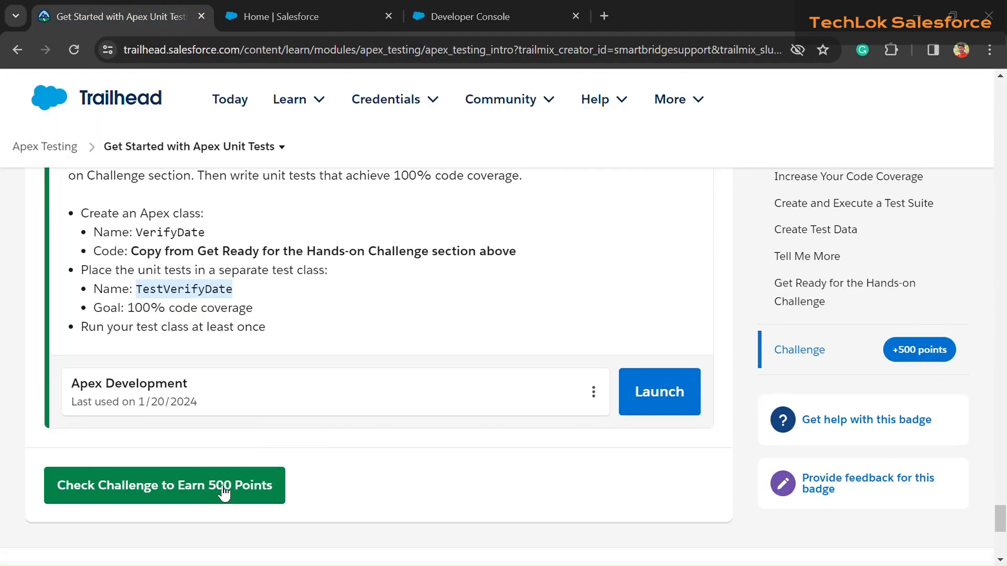
Check the challenge so Trailhead reports Assessment Complete with +500 points
{"action": "left_click", "coordinate": [165, 486]}
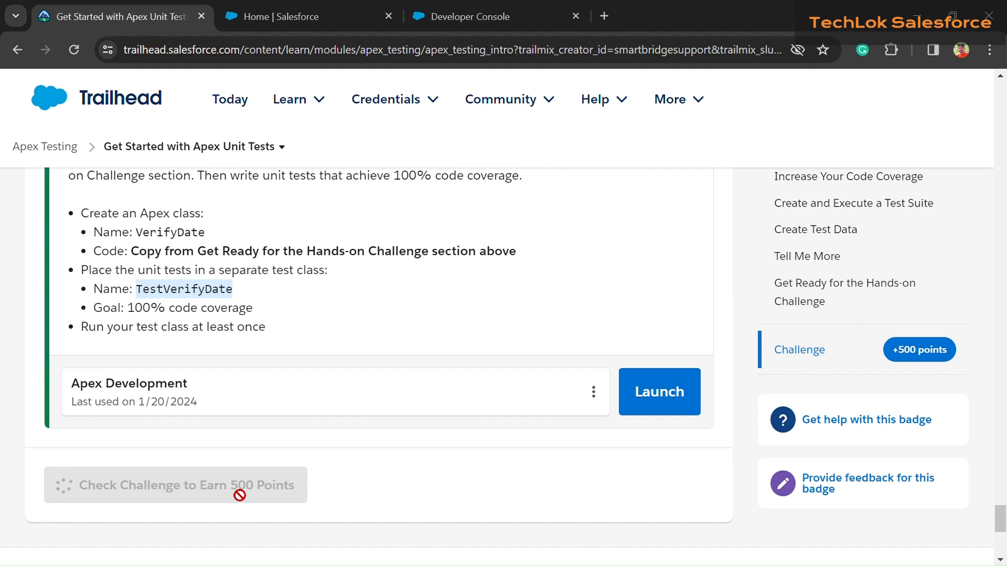
{"action": "left_click", "coordinate": [175, 485]}
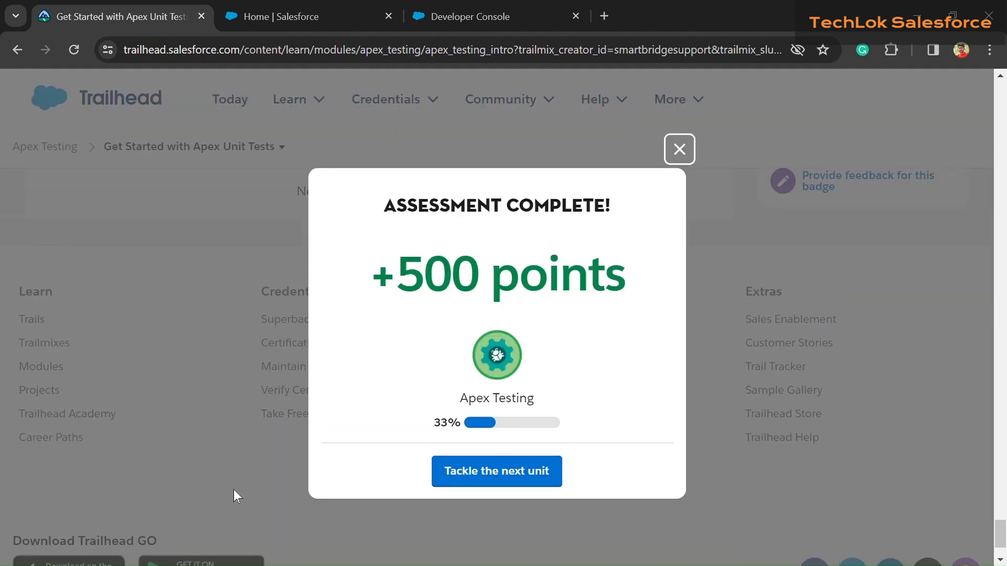
{"action": "mouse_move", "coordinate": [940, 83]}
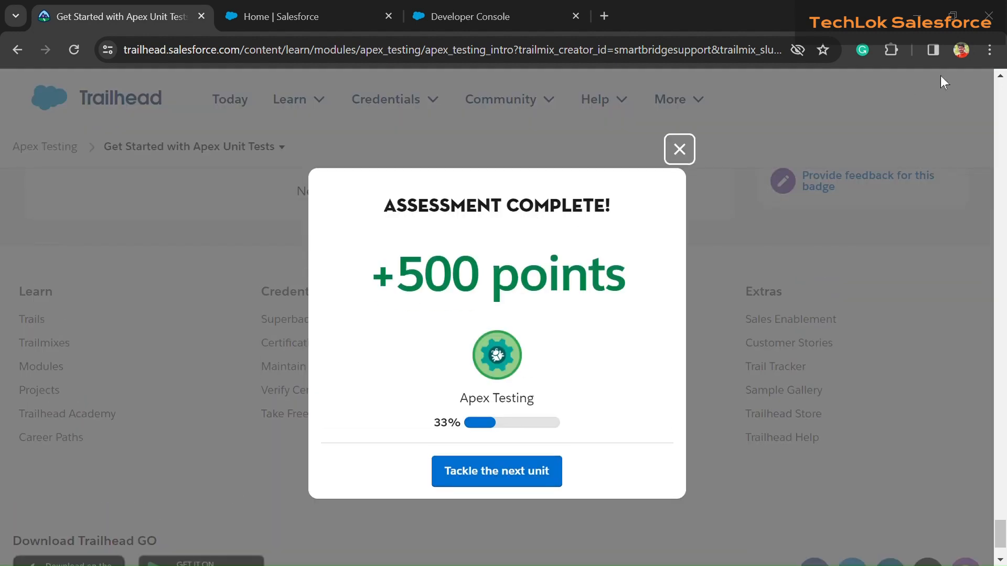